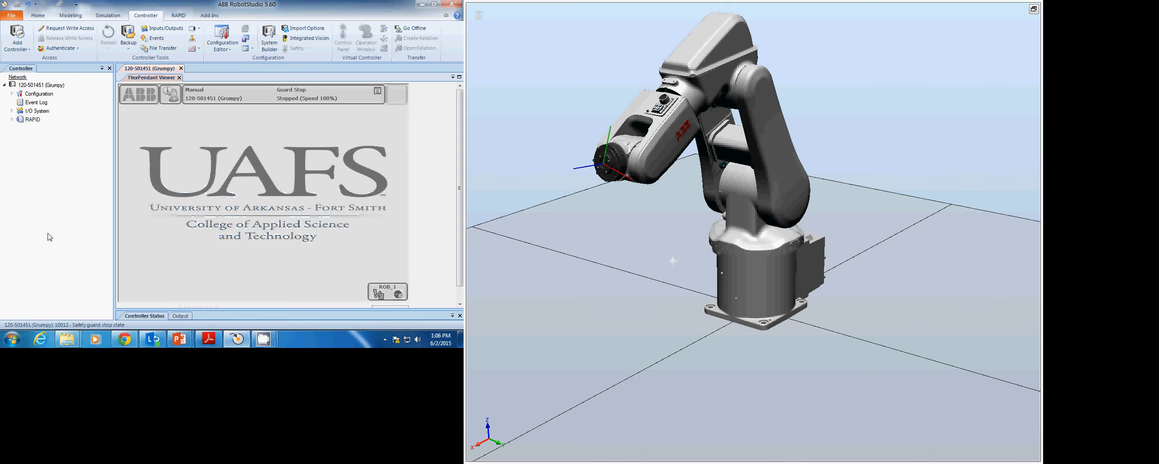
# - Bring up the FlexPendant's main menu of applications
pyautogui.click(139, 95)
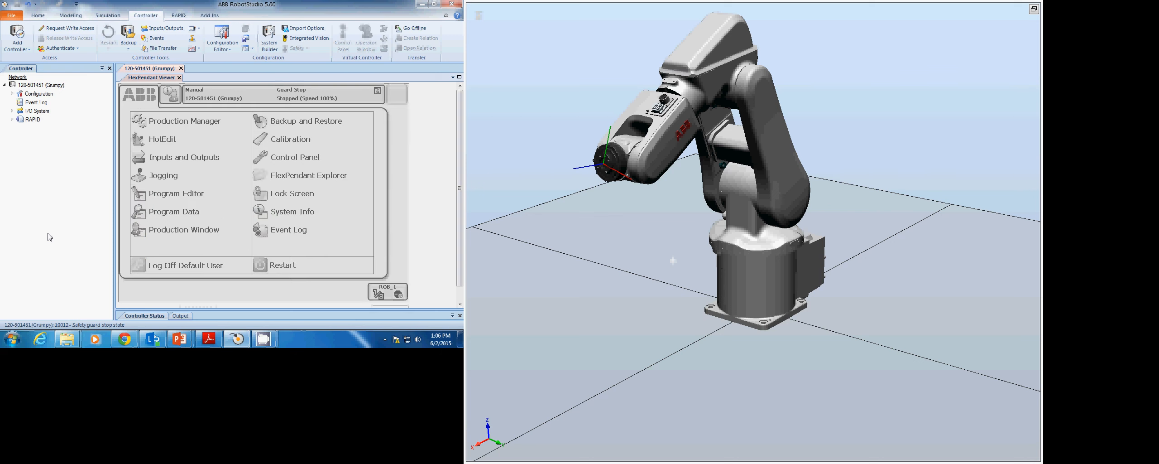
pyautogui.click(163, 176)
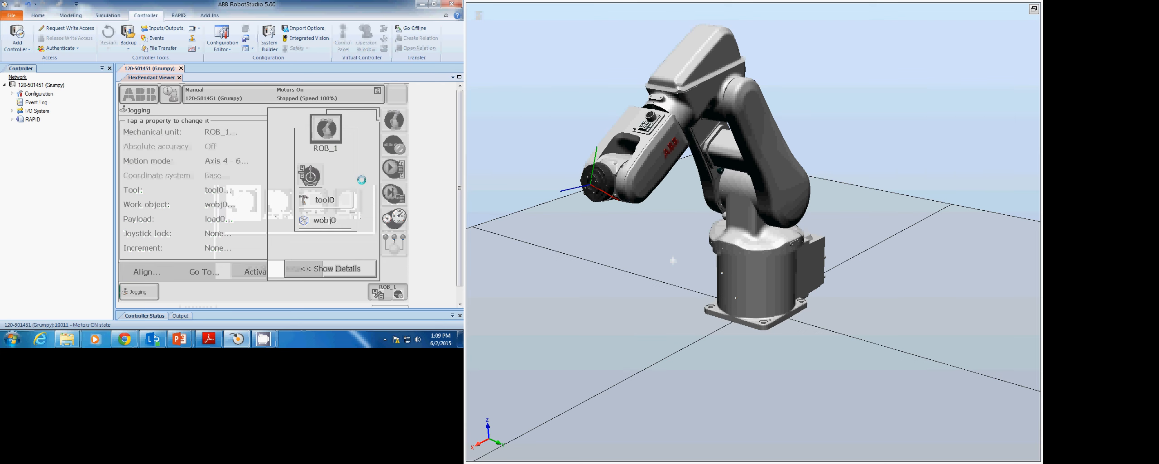
# - Reveal the Position readout for axes 1–6 and joystick directions via Show Details
pyautogui.click(328, 268)
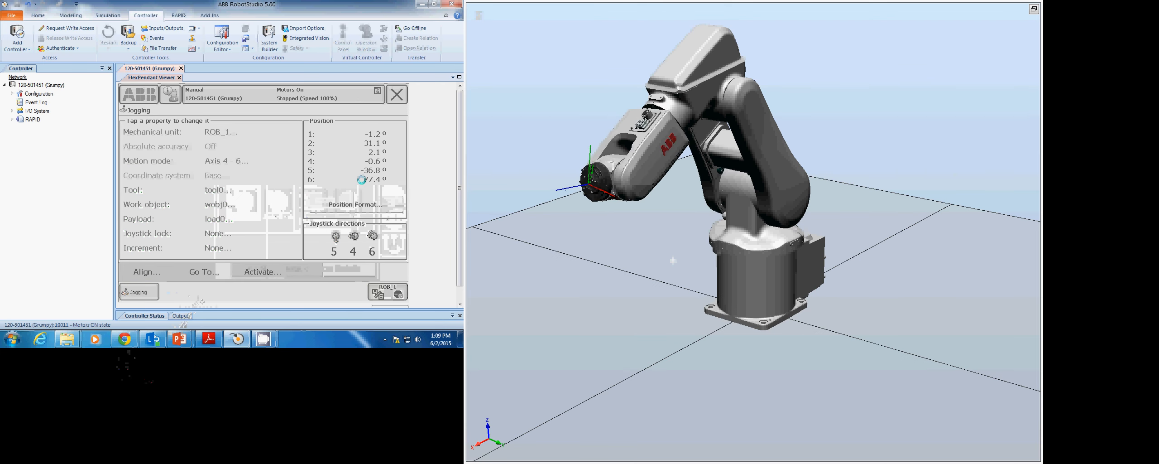